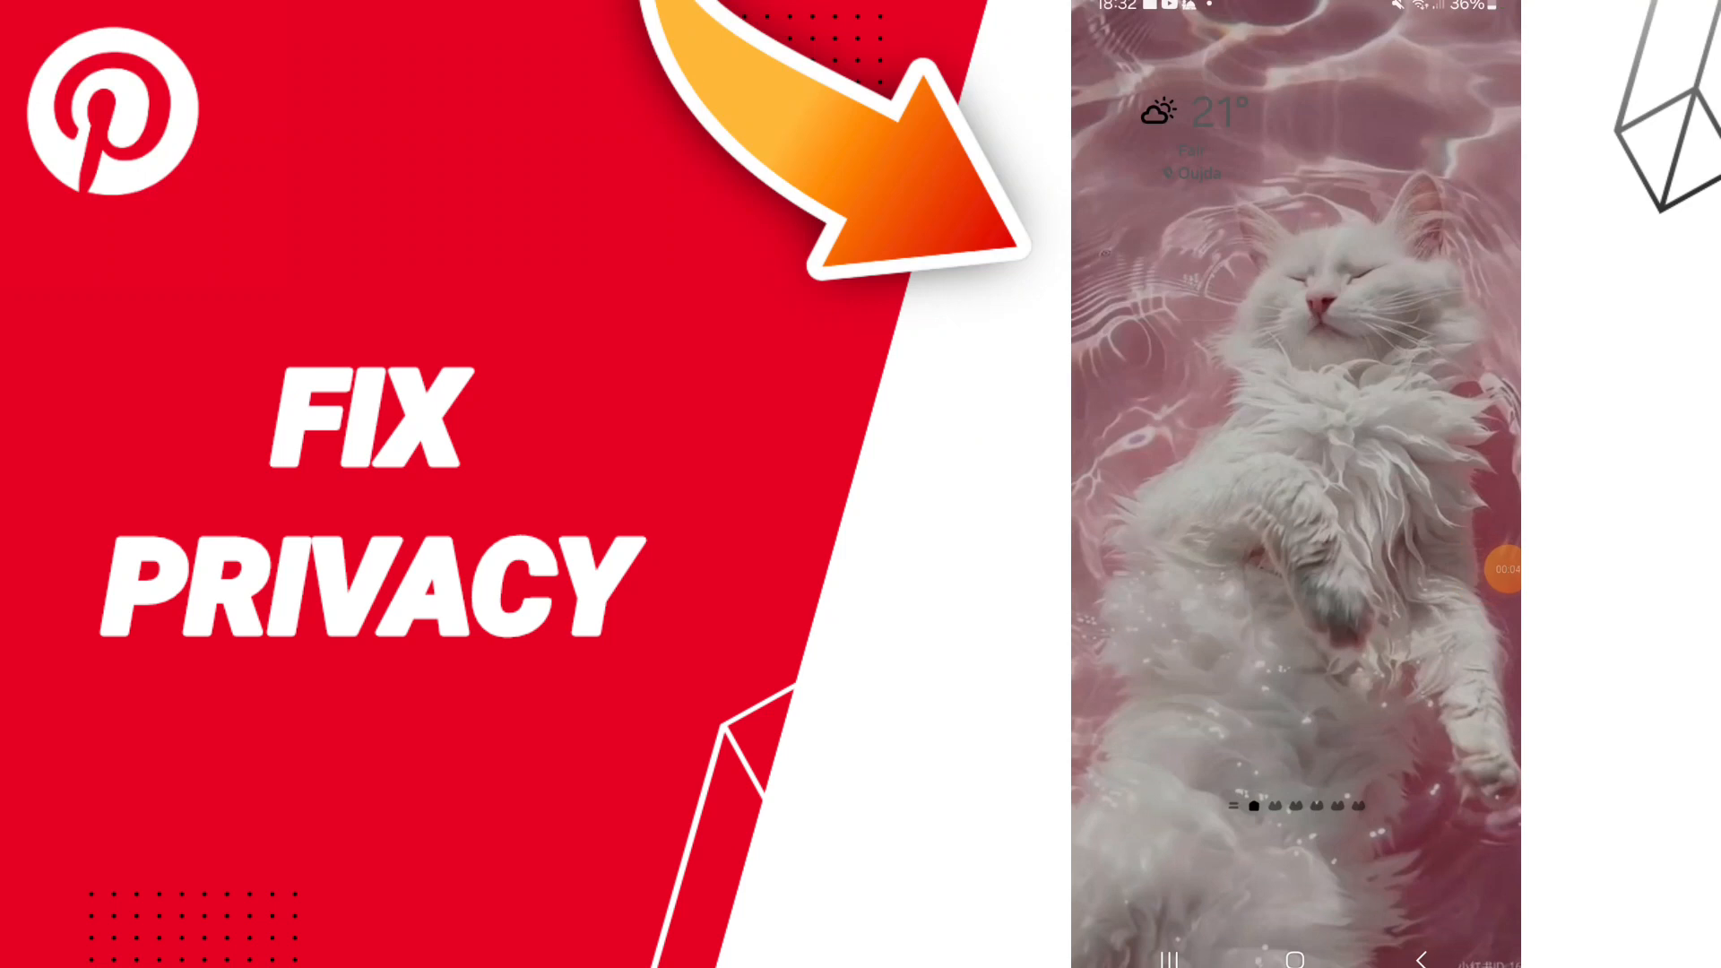
- Search Settings for 'pinterest' and reach the Pinterest App info page
scroll("up", 3)
type("pib")
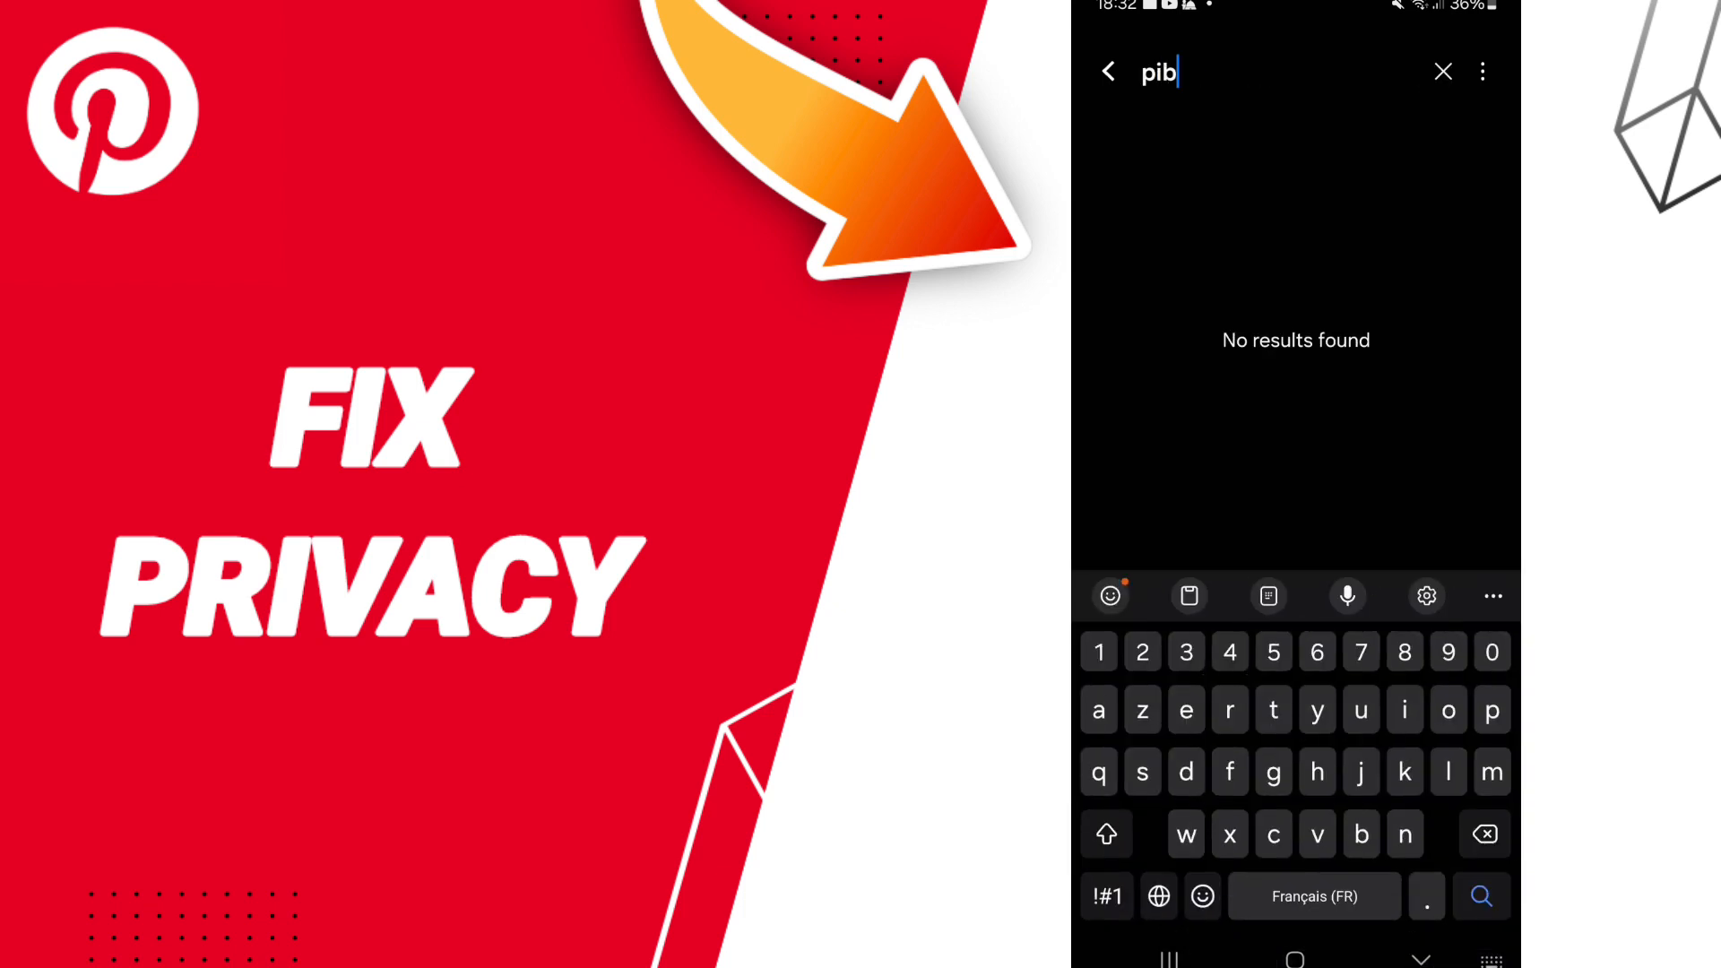
type("inter")
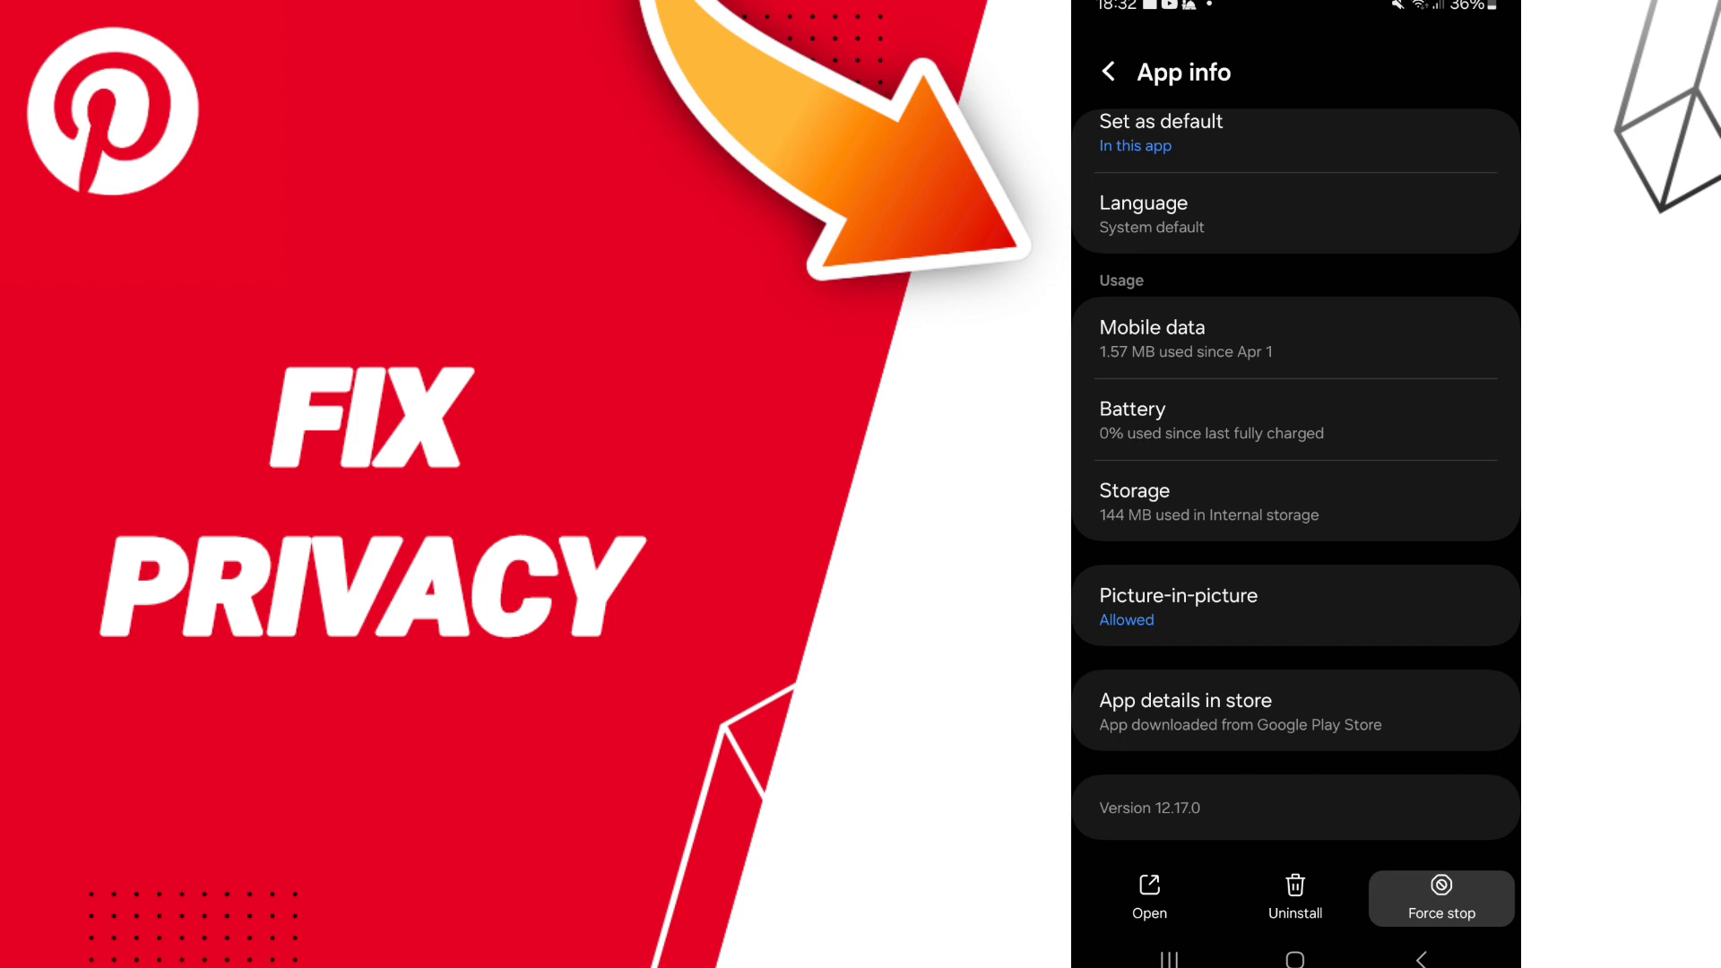
- Force-stop Pinterest, confirm the warning, and request Clear data from its Storage page
left_click(1442, 897)
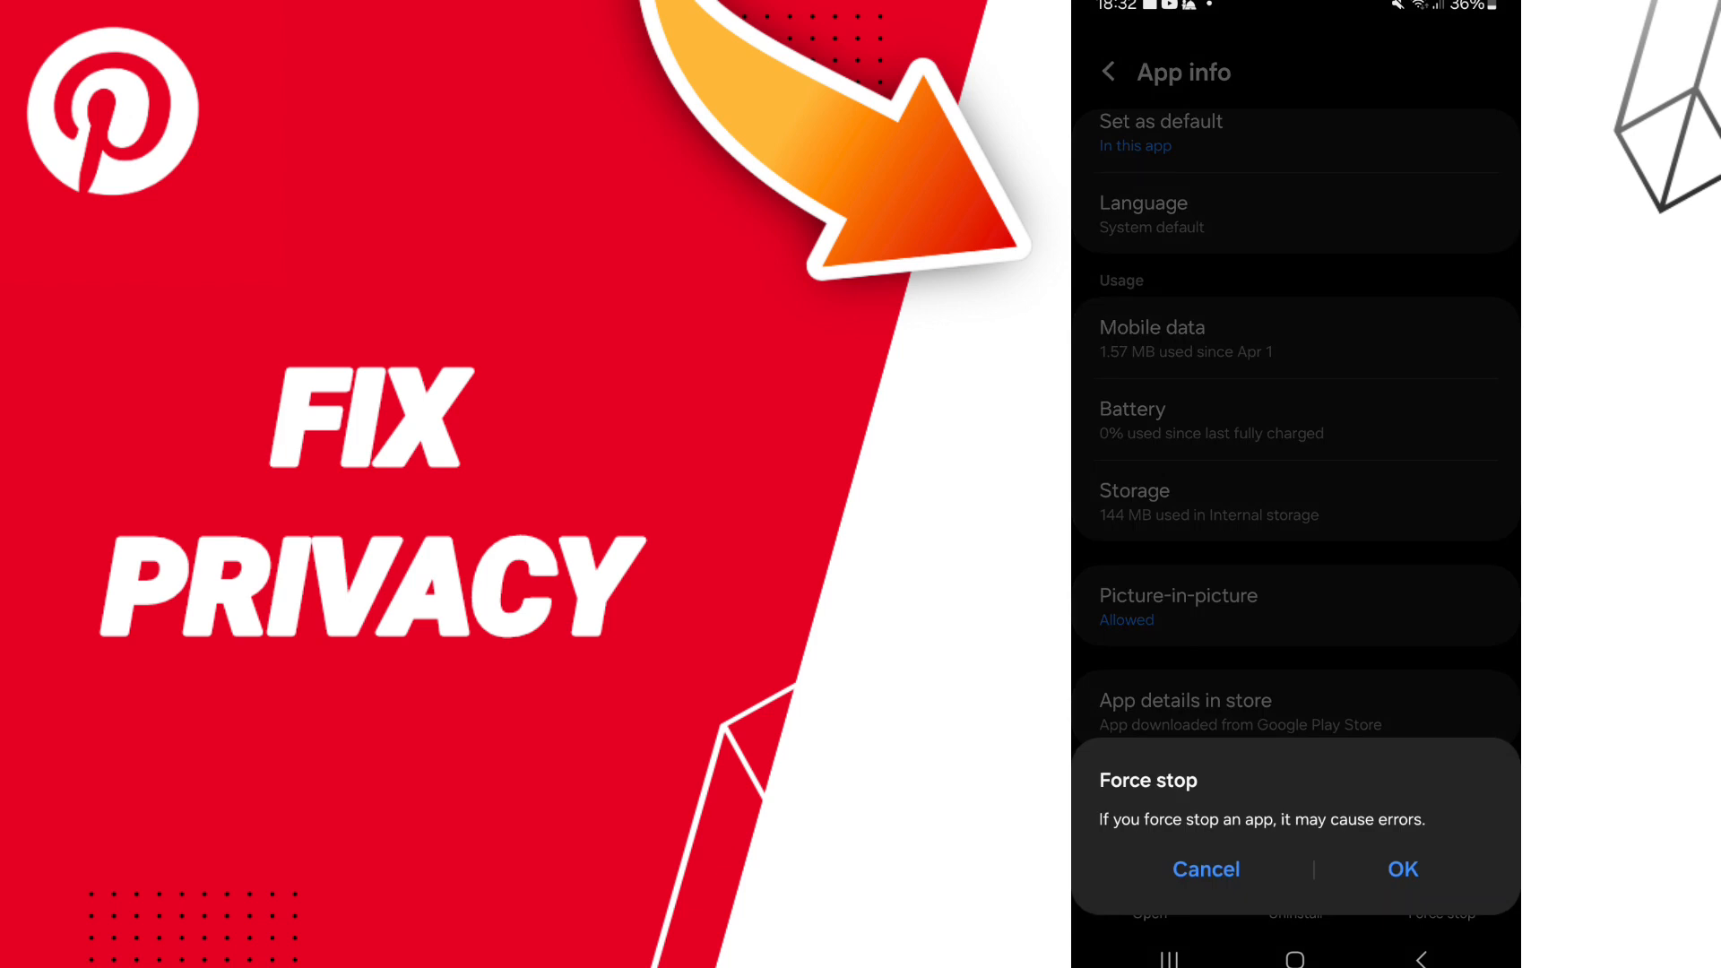
left_click(1204, 869)
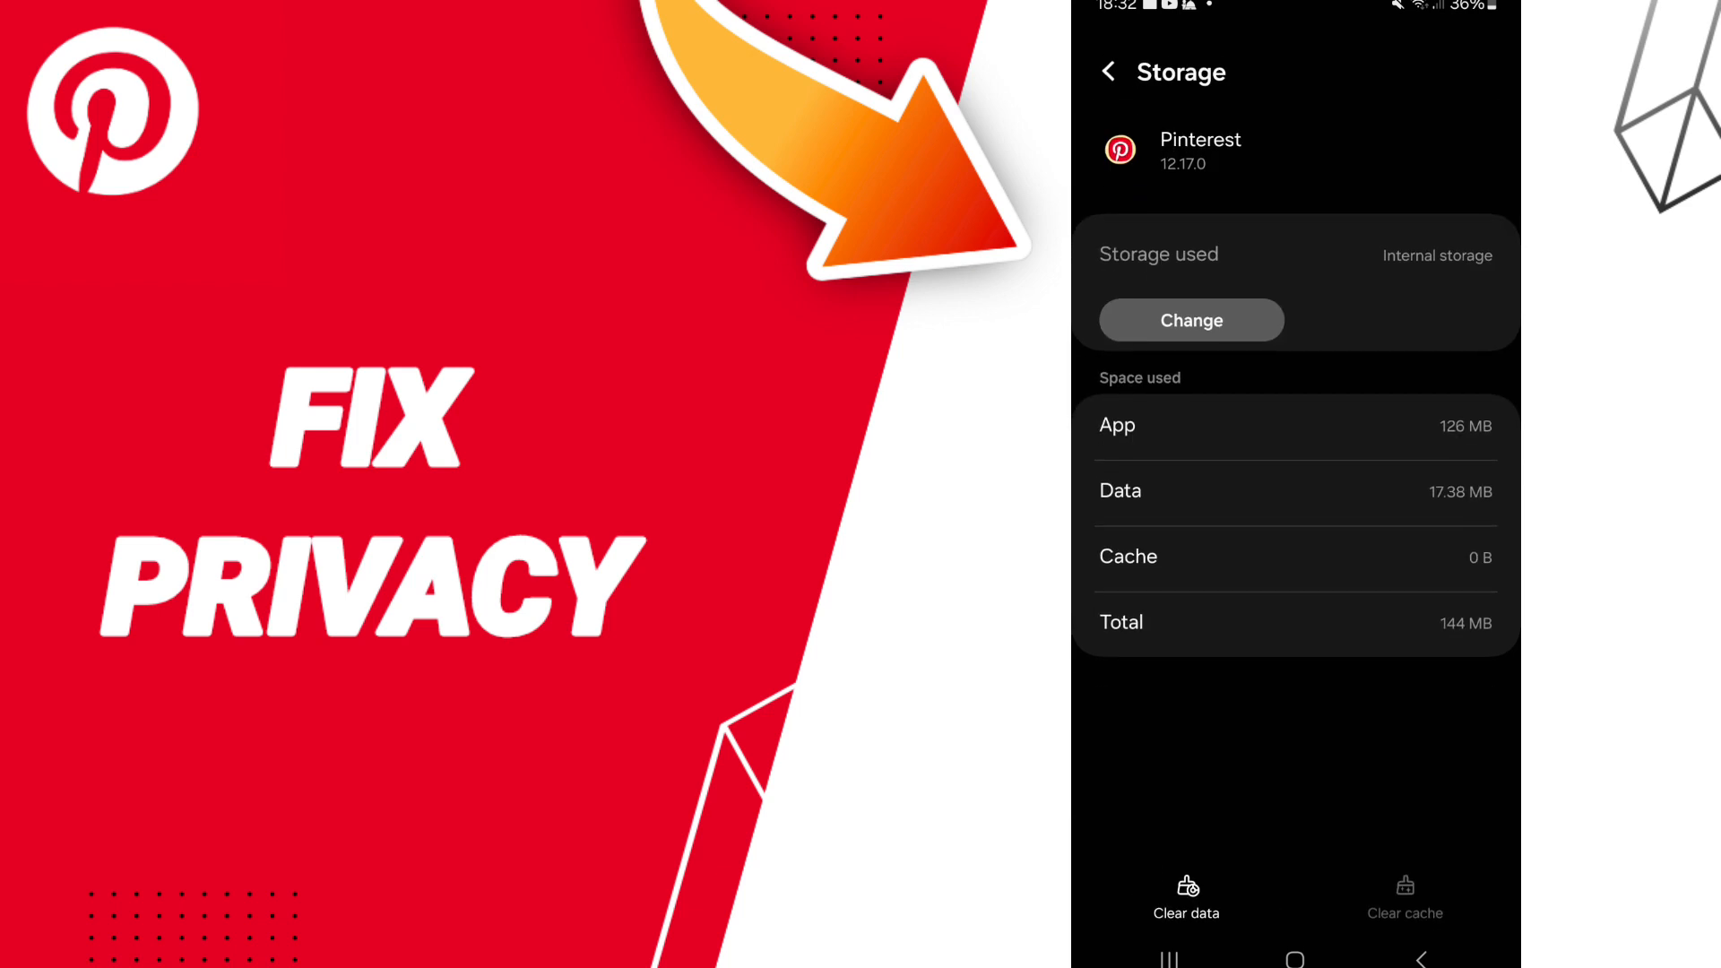
left_click(1185, 899)
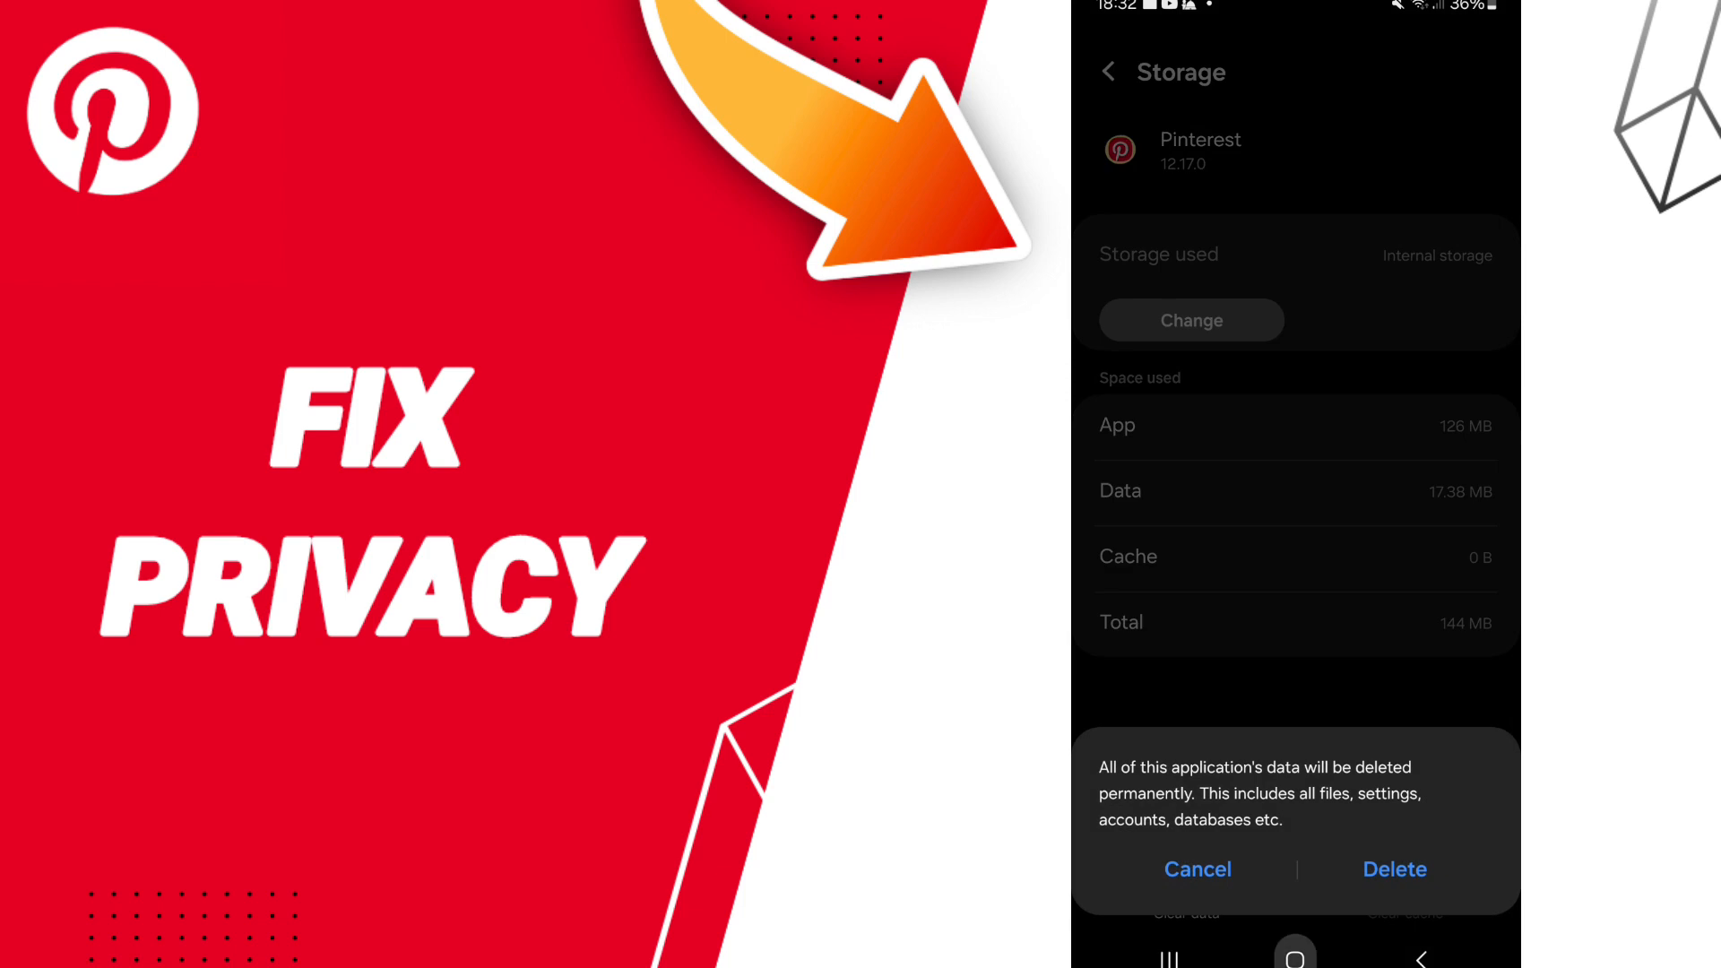